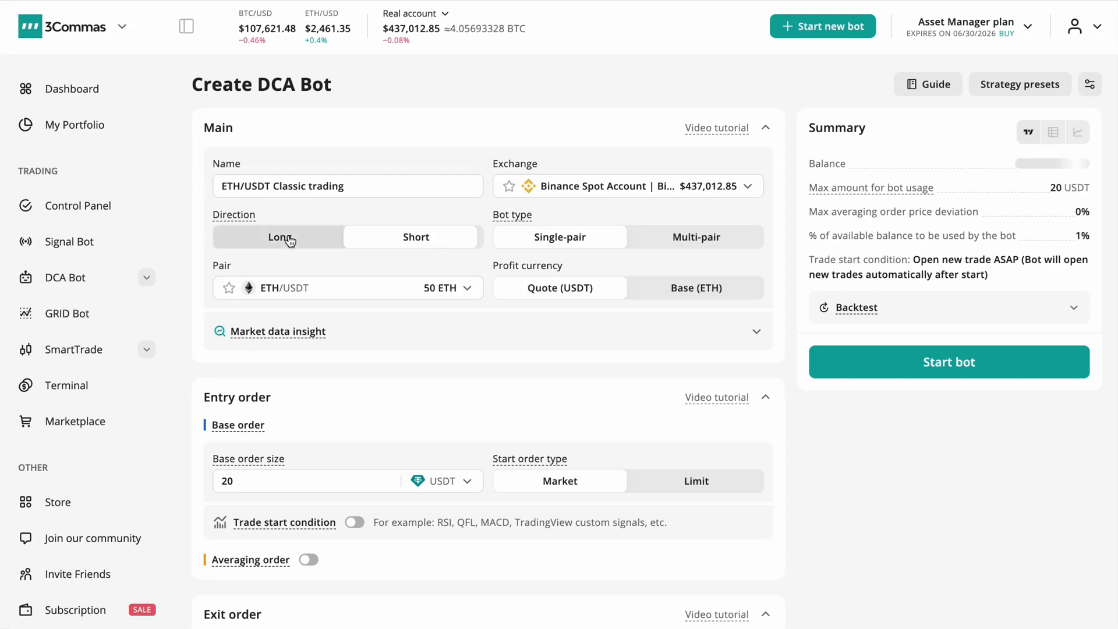
- Trade DOGE/USDT with a 200 USDT base order placed as a limit order
type("doge")
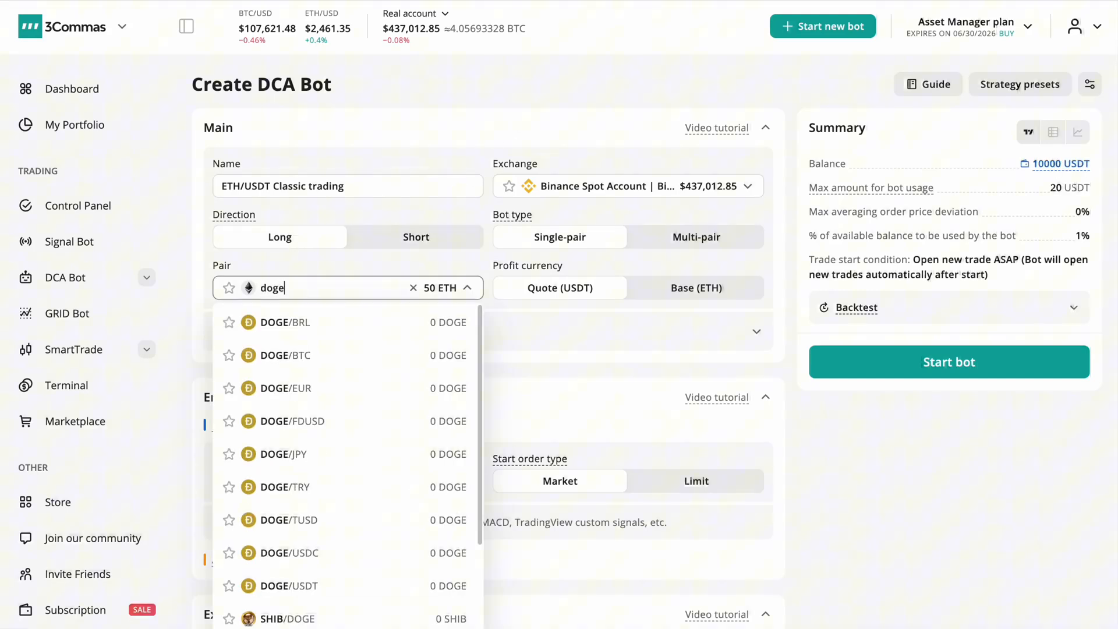
left_click(289, 586)
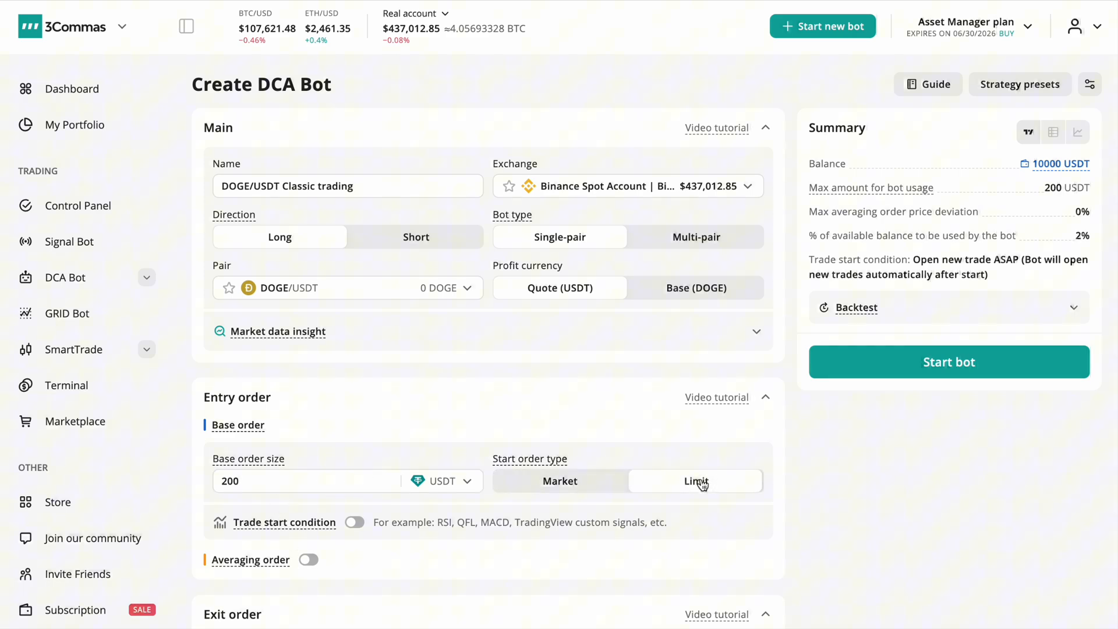
left_click(354, 522)
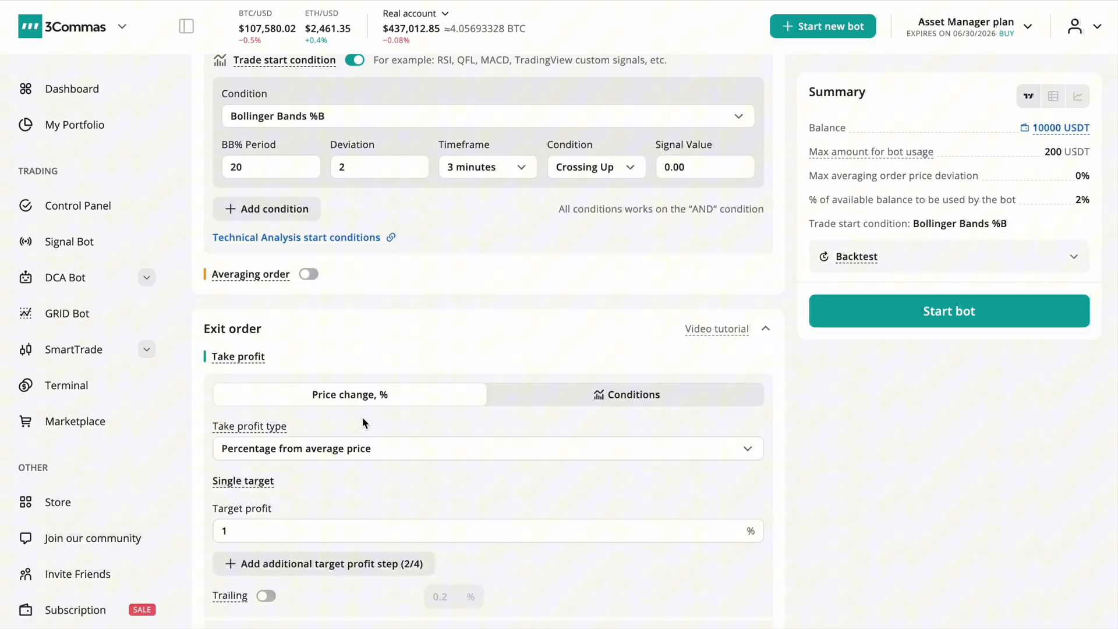
- Use a 15-minute Bollinger Bands %B start signal and gate averaging orders by RSI(14) below 30 plus Bollinger Bands %B
left_click(487, 168)
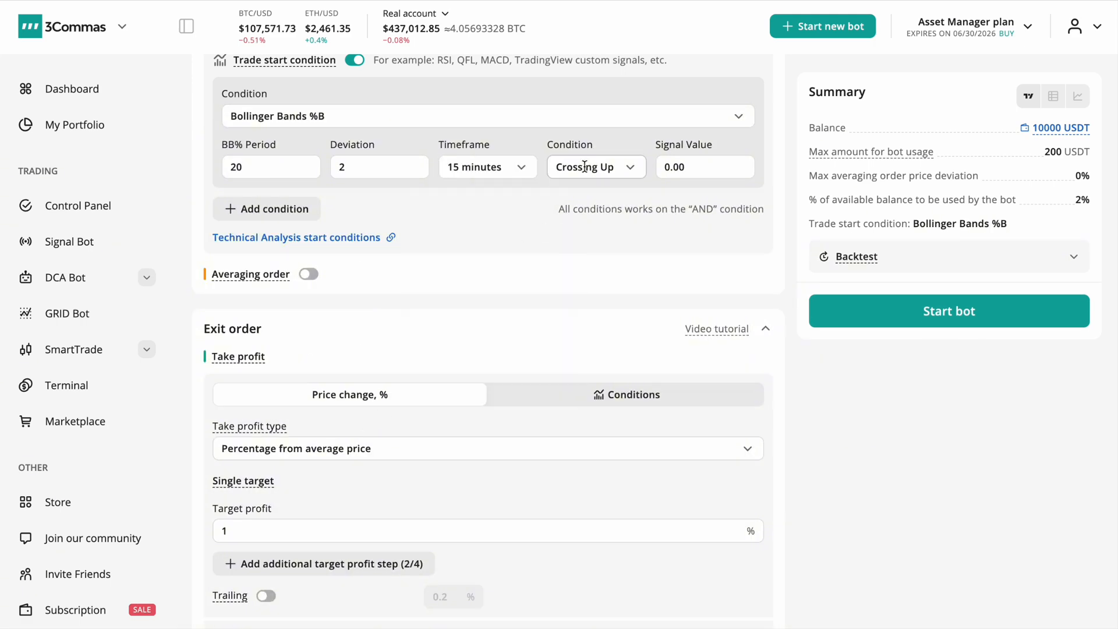
left_click(308, 273)
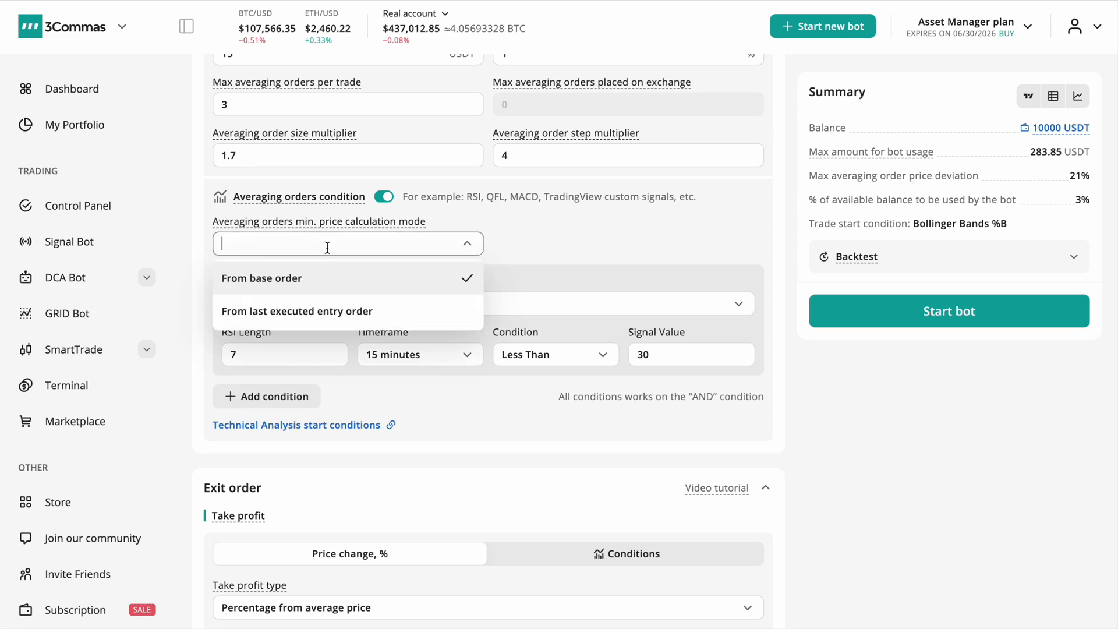
left_click(297, 311)
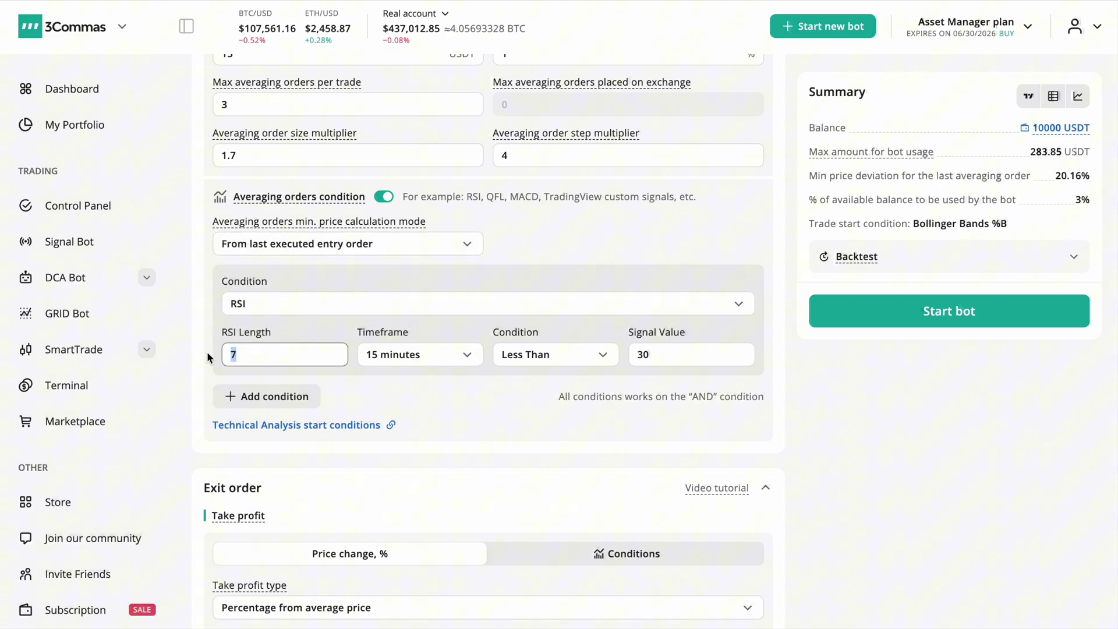
left_click(266, 396)
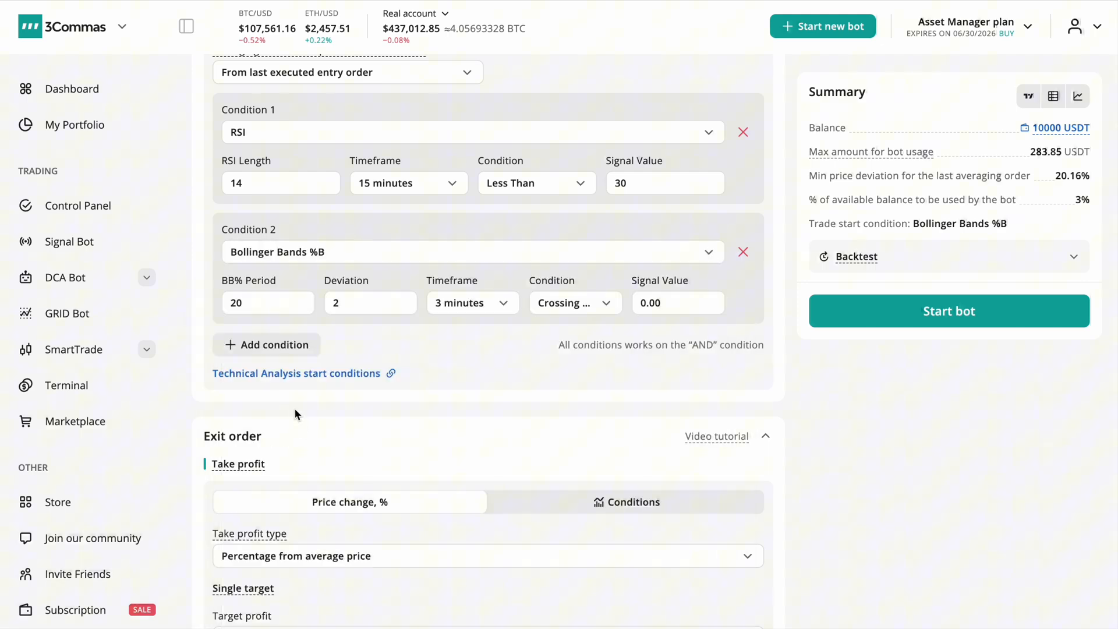
left_click(575, 303)
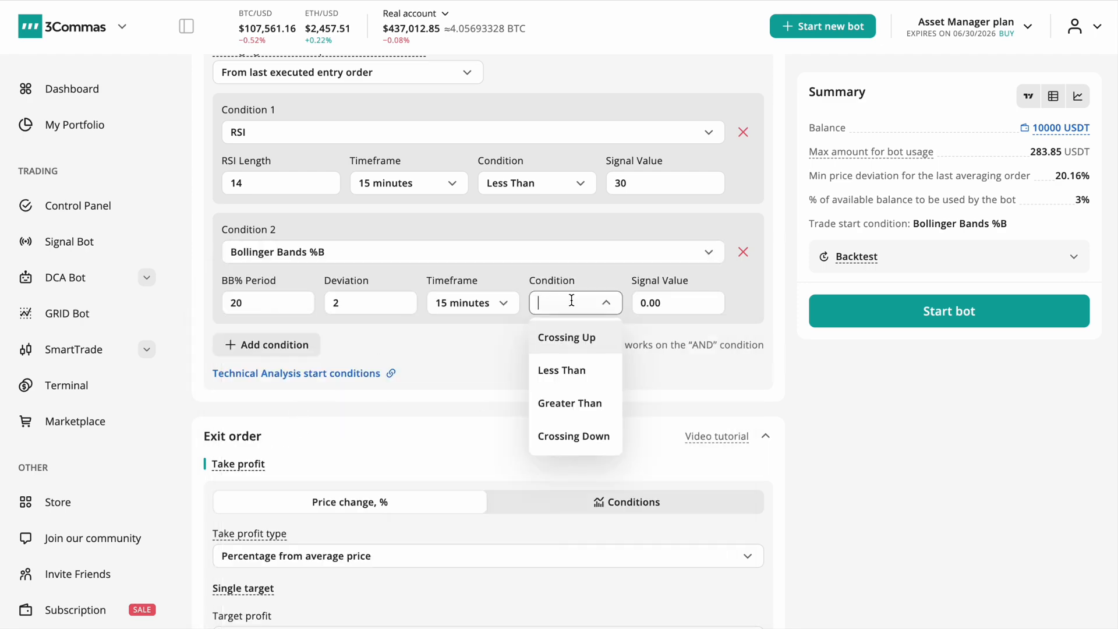
- Reinvest 100% of profit, enable trailing take profit, and set the backtest period to one year
scroll("down", 3)
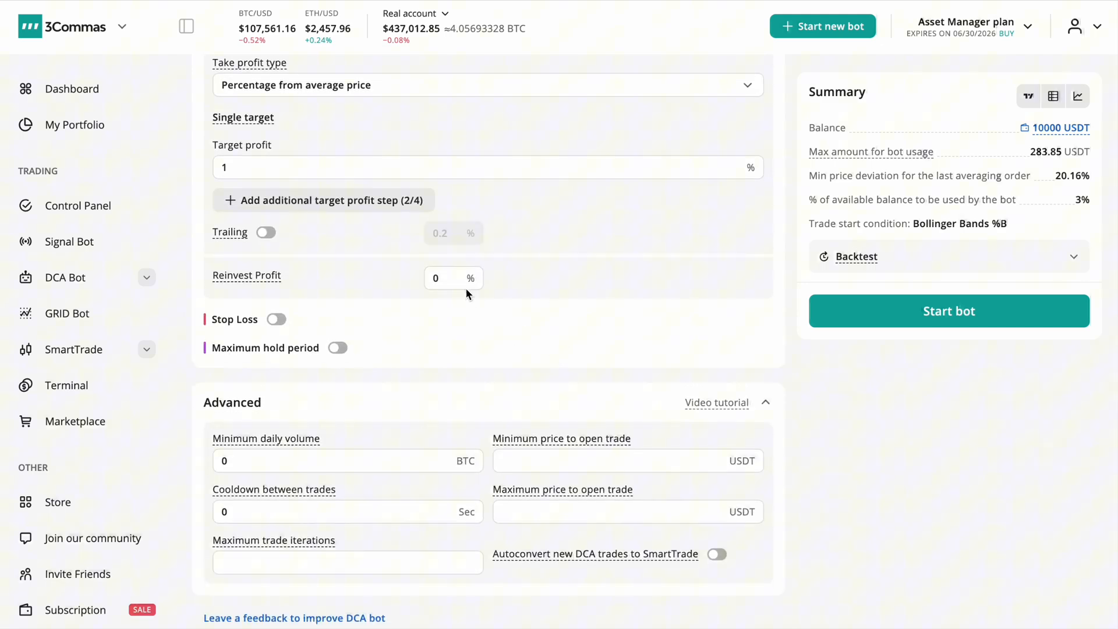
type("100")
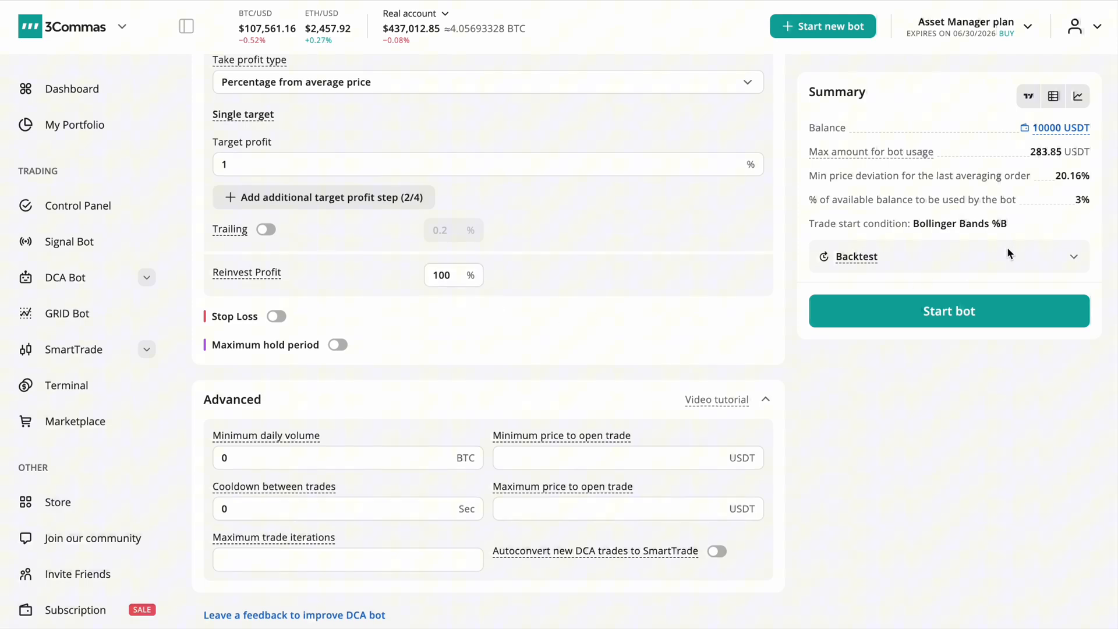
left_click(856, 256)
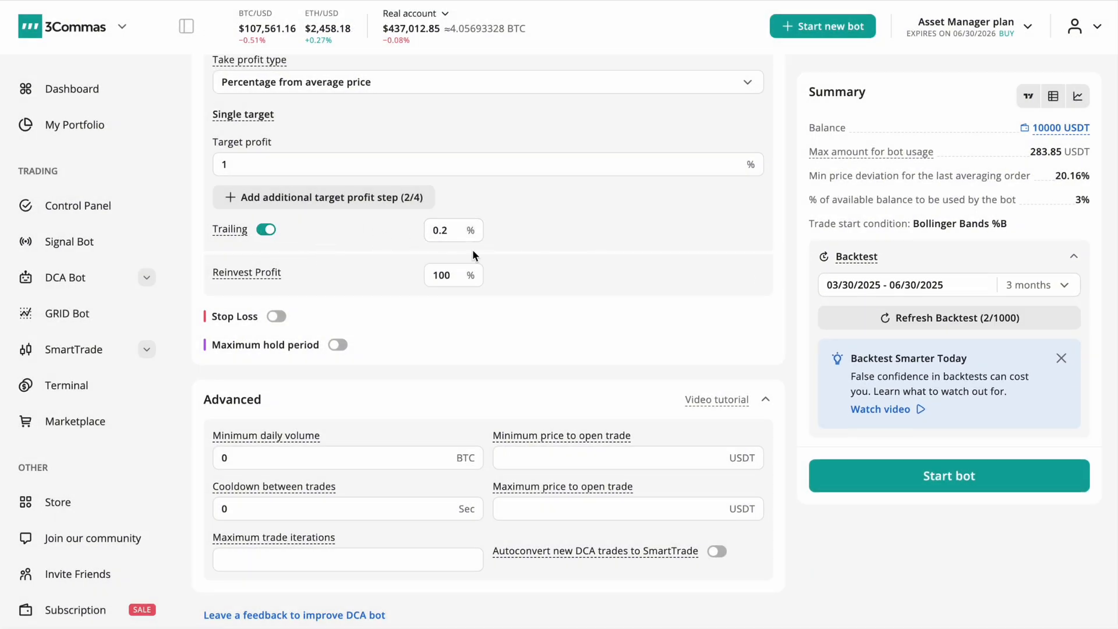
left_click(949, 318)
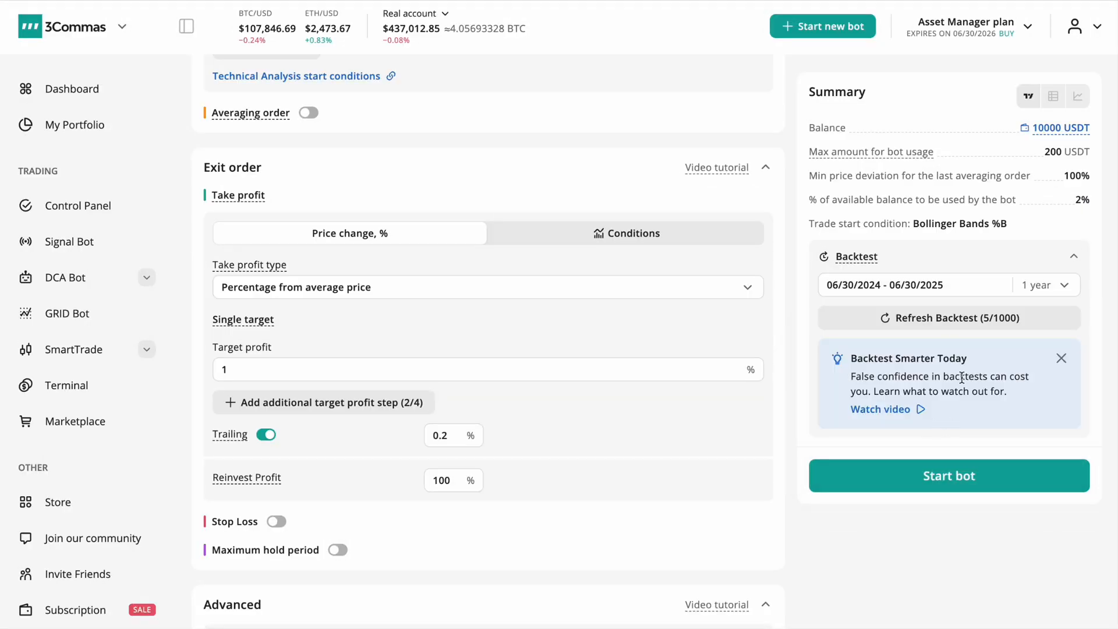
- Switch the bot's trading pair from ETH/USDT to DOGE/USDT
left_click(949, 317)
type("doge")
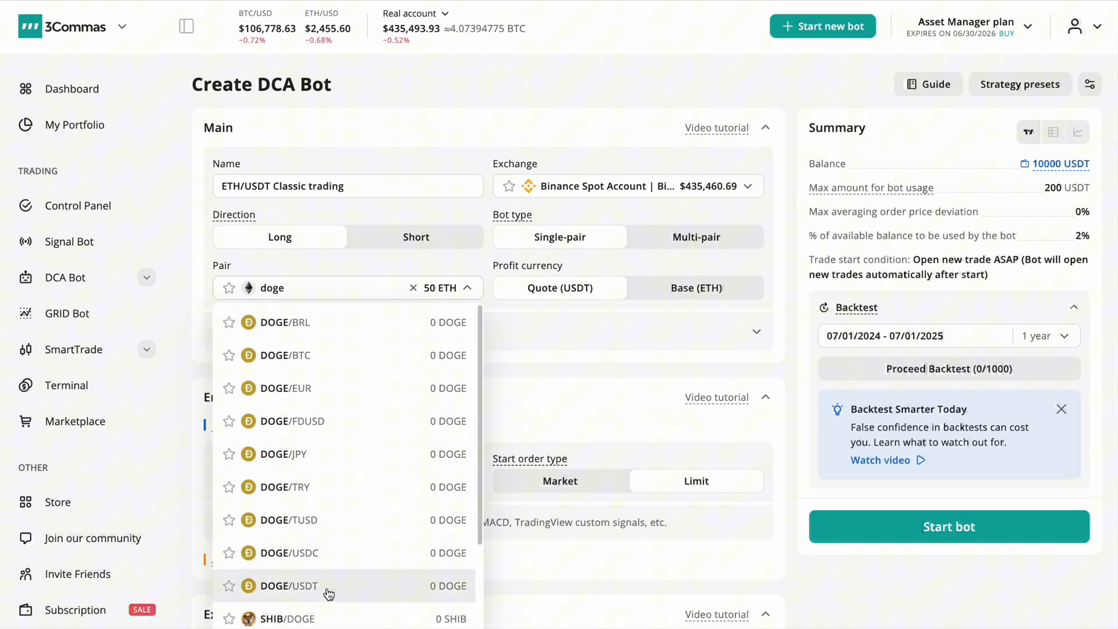
left_click(291, 585)
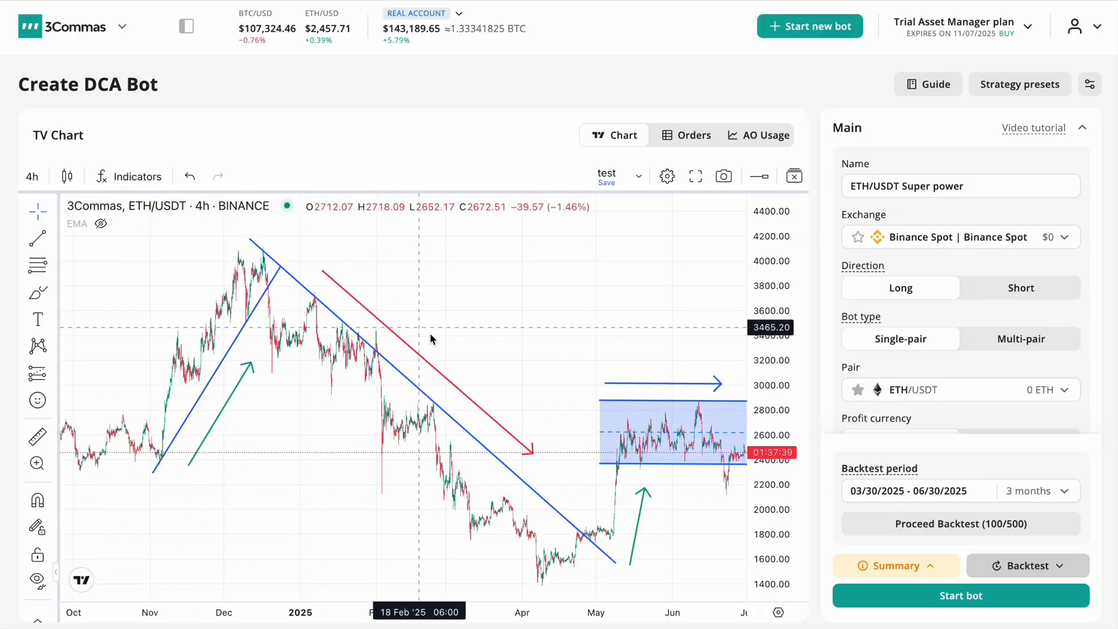
mouse_move(558, 405)
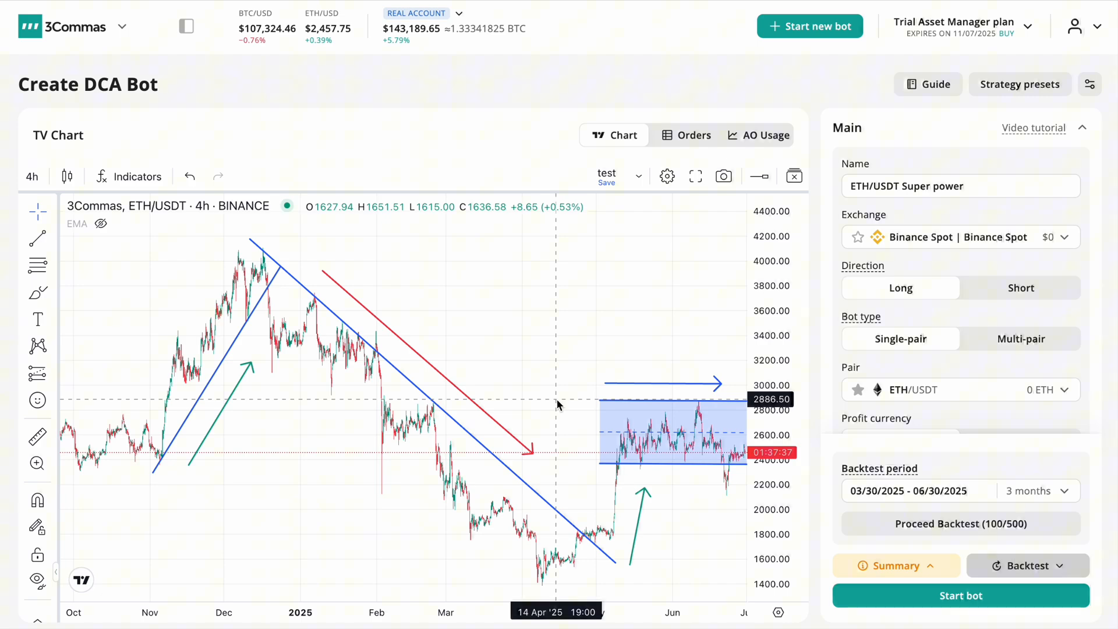
mouse_move(430, 306)
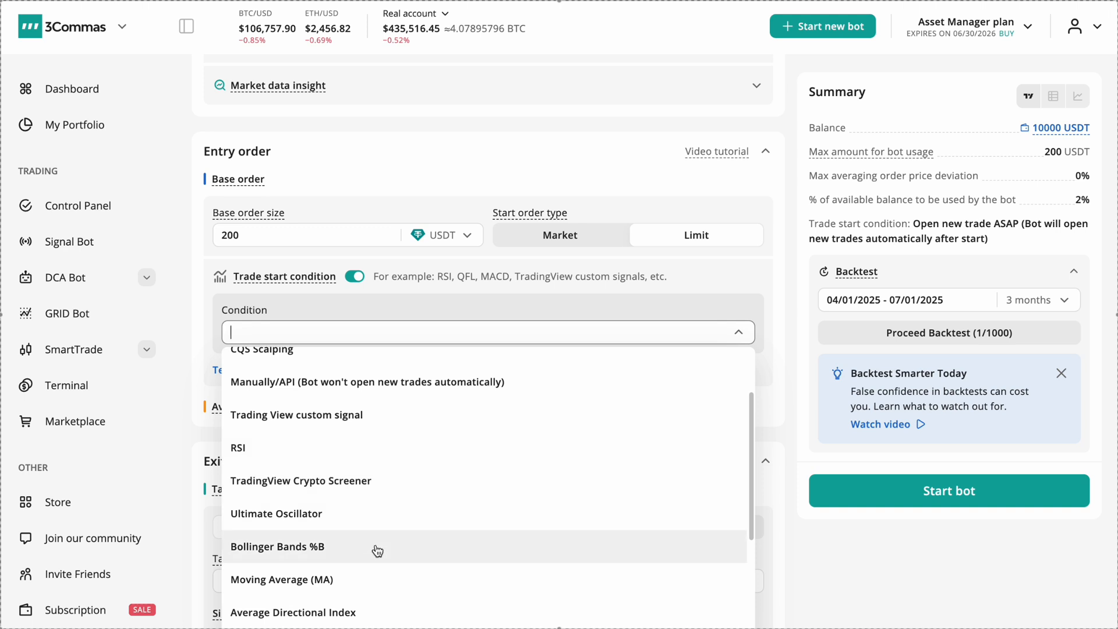
- Use Bollinger Bands %B as the start condition and glance at the backtest chart
left_click(277, 546)
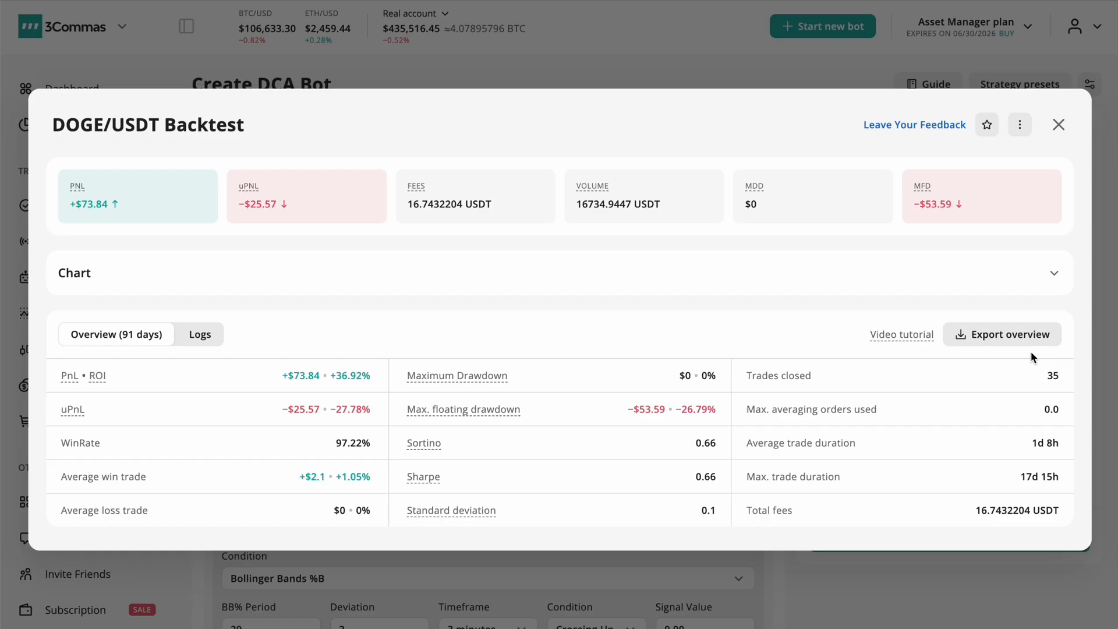
left_click(1055, 273)
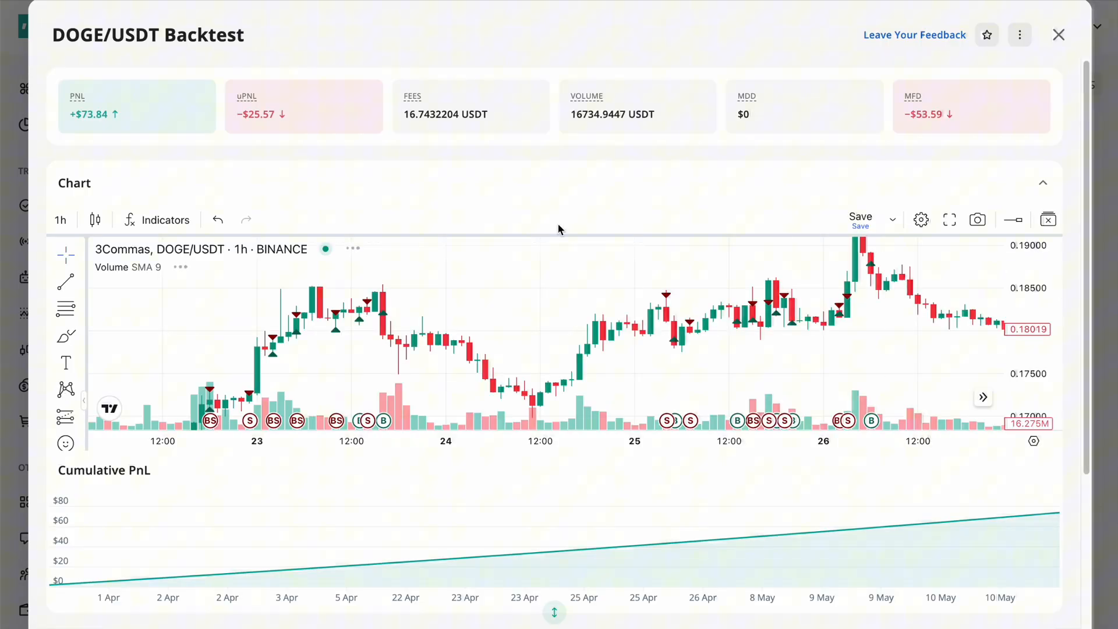
left_click(1056, 33)
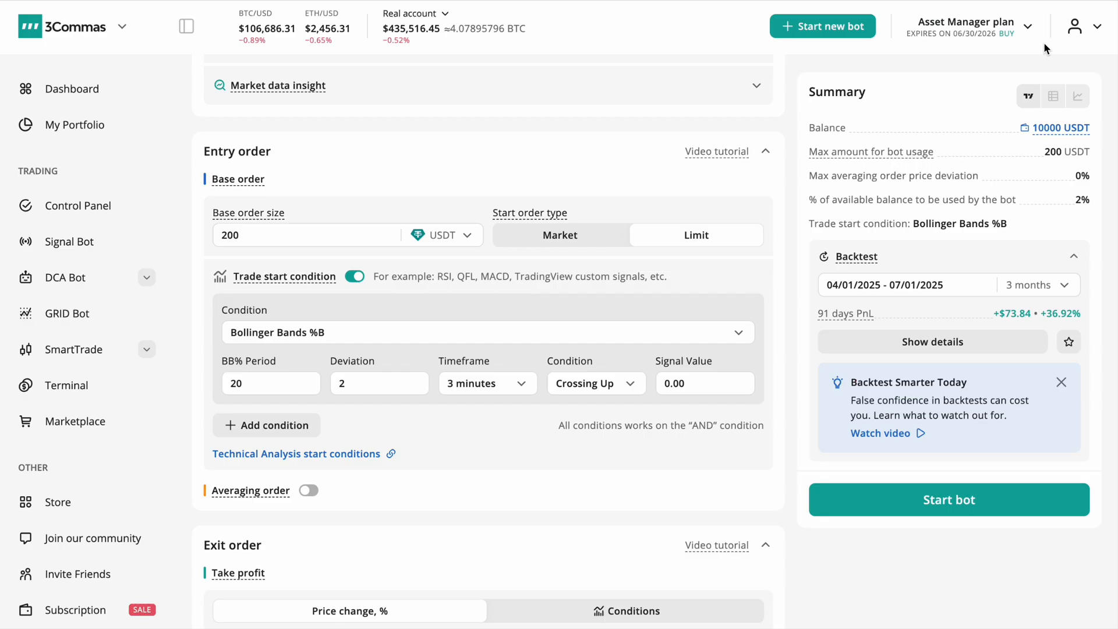
- Make the start condition Bollinger Bands %B Less Than 0 and check the detailed backtest results
left_click(596, 384)
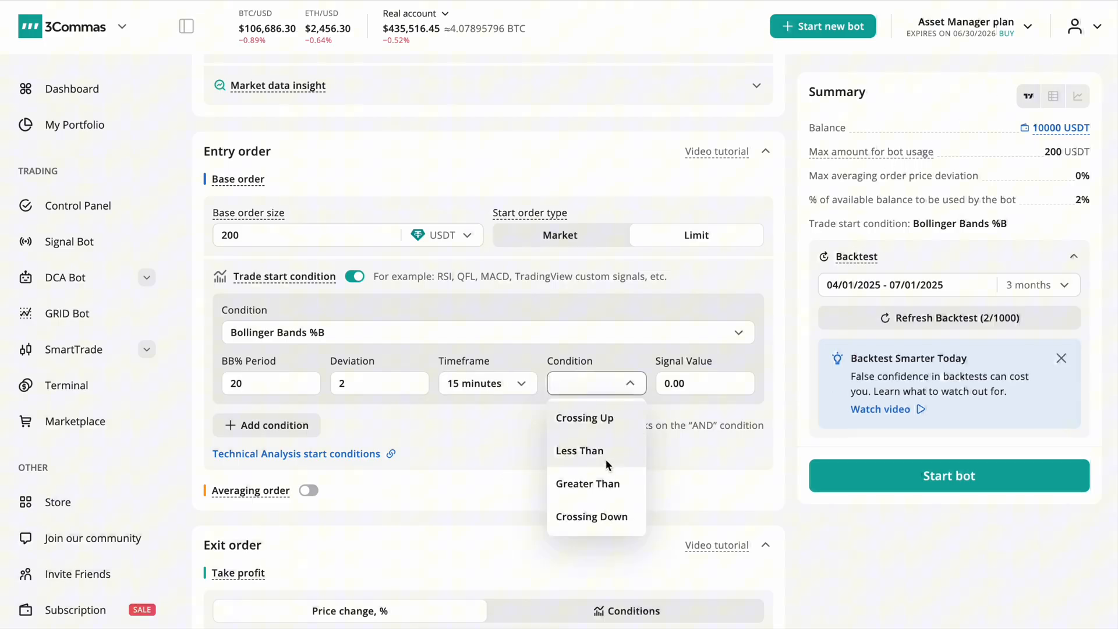
left_click(580, 450)
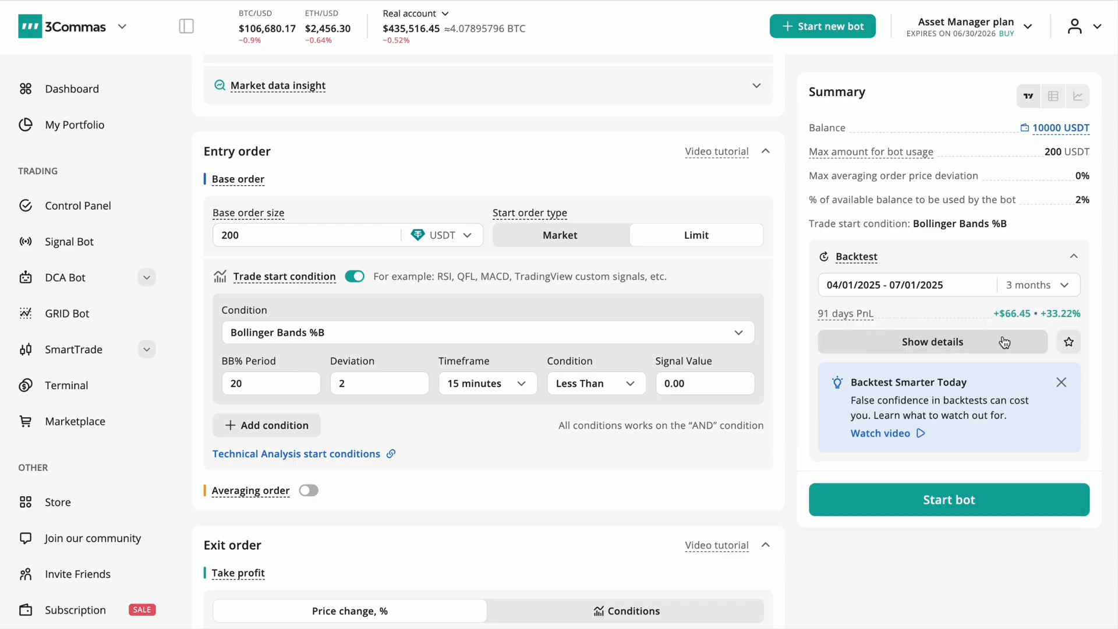
left_click(932, 342)
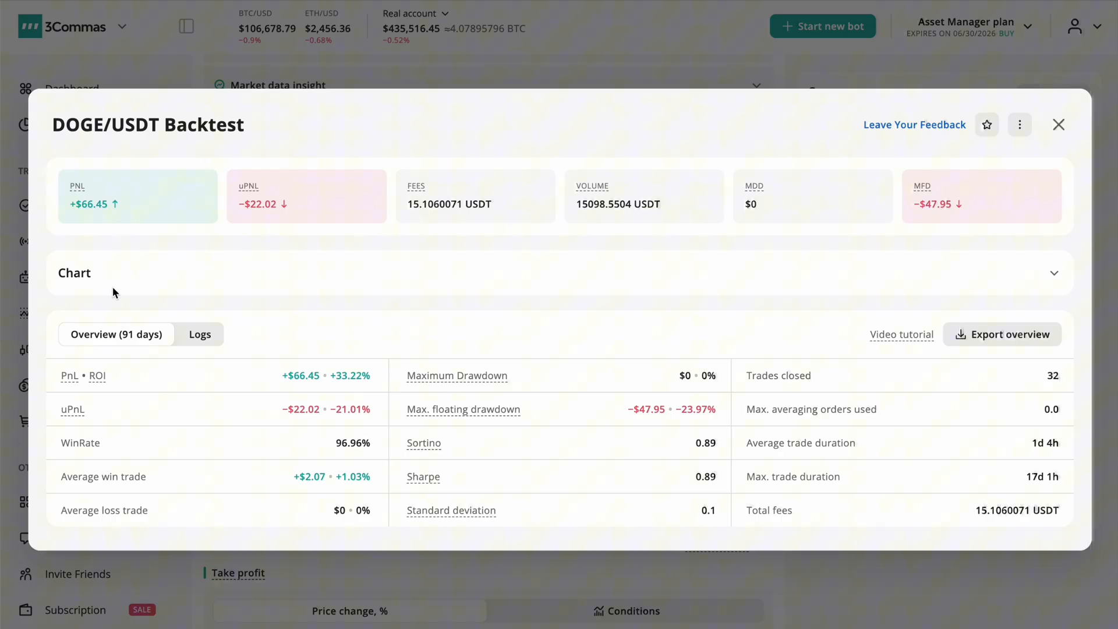
left_click(1057, 123)
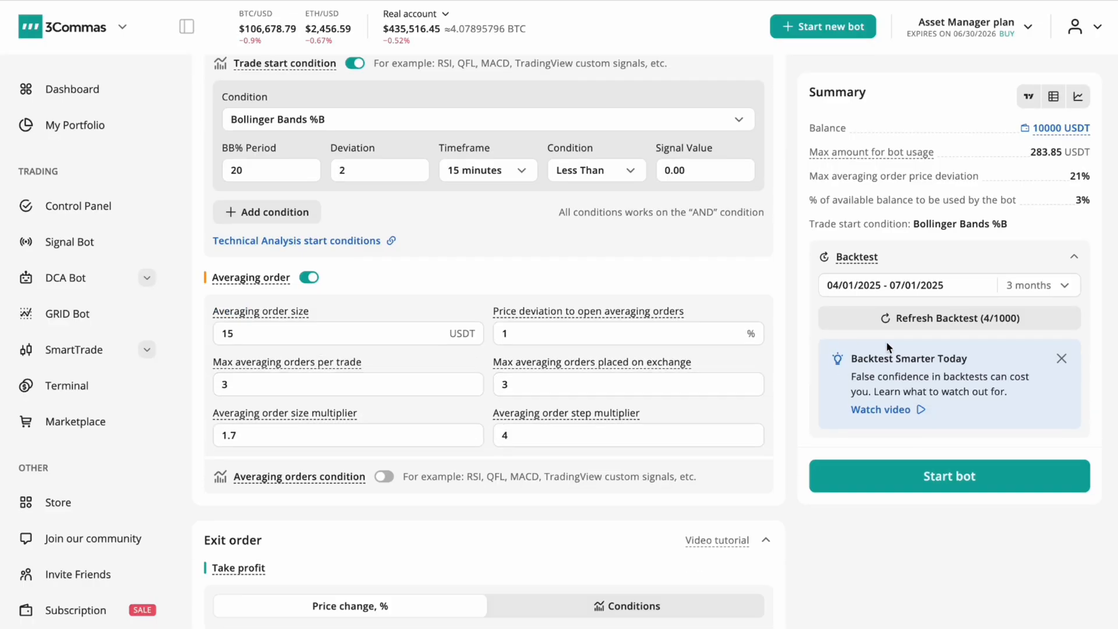
- Add a second Bollinger Bands %B averaging condition alongside RSI below 30 and review the +$60.12 backtest
left_click(949, 318)
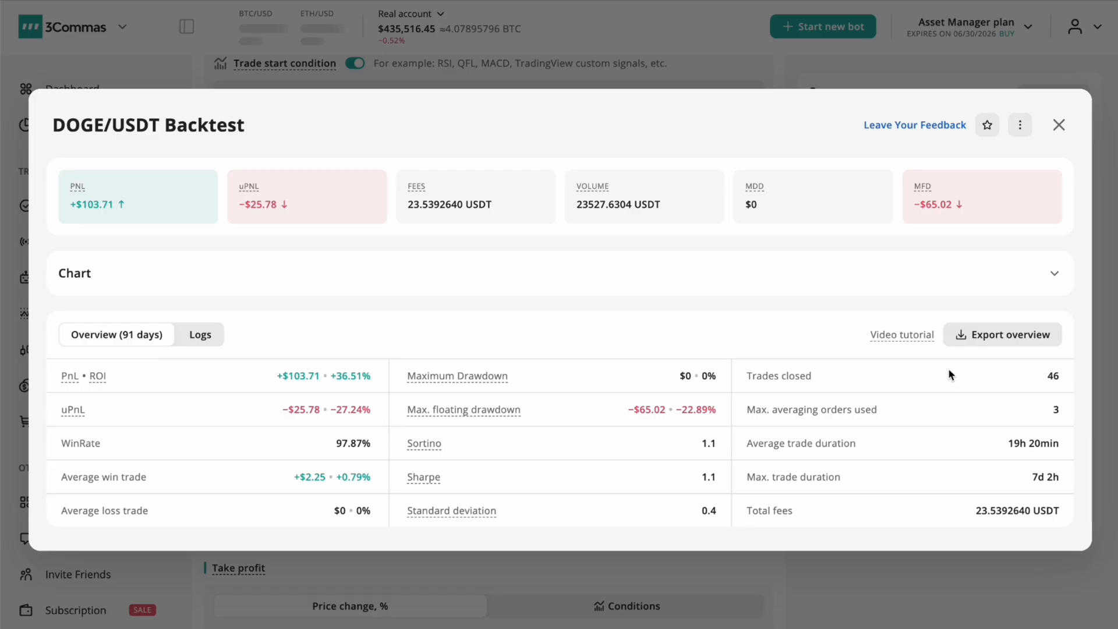
left_click(1058, 125)
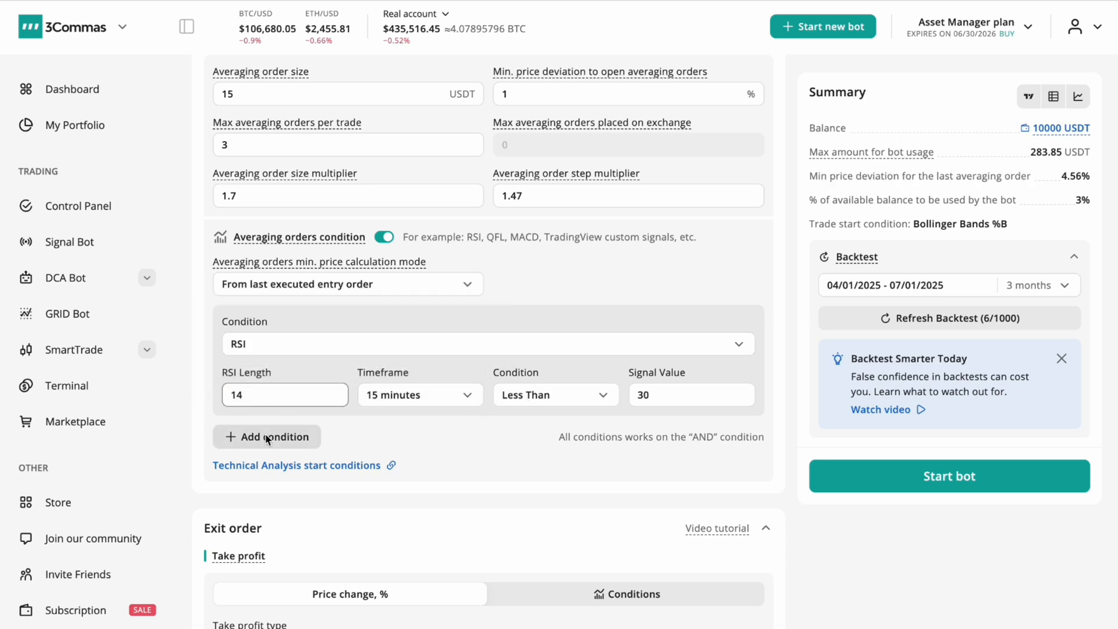
left_click(266, 437)
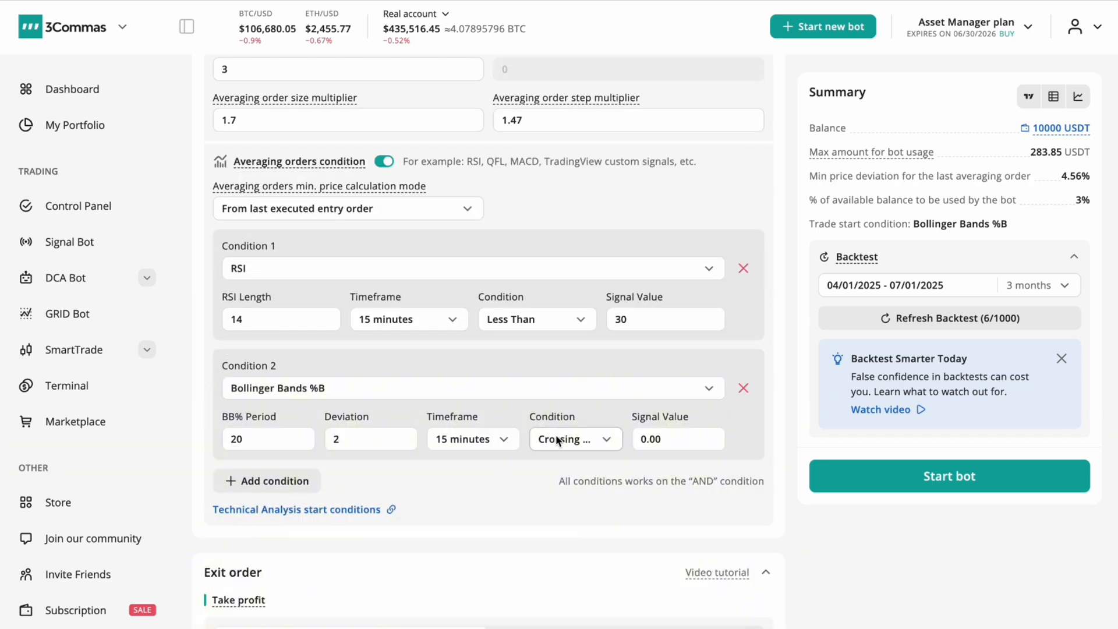
left_click(949, 318)
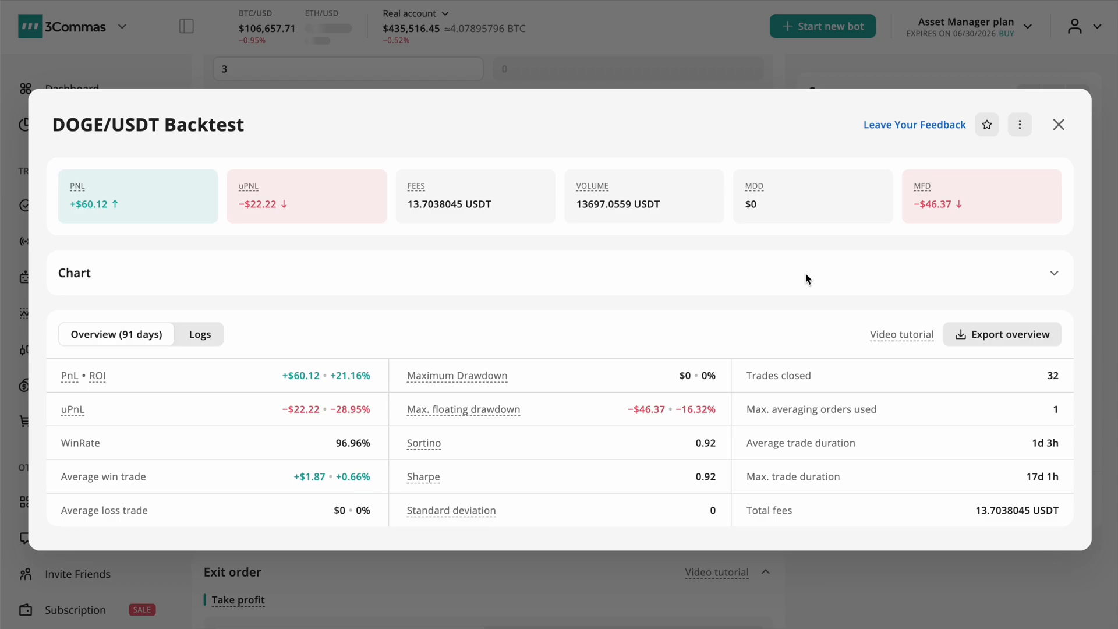
left_click(1057, 124)
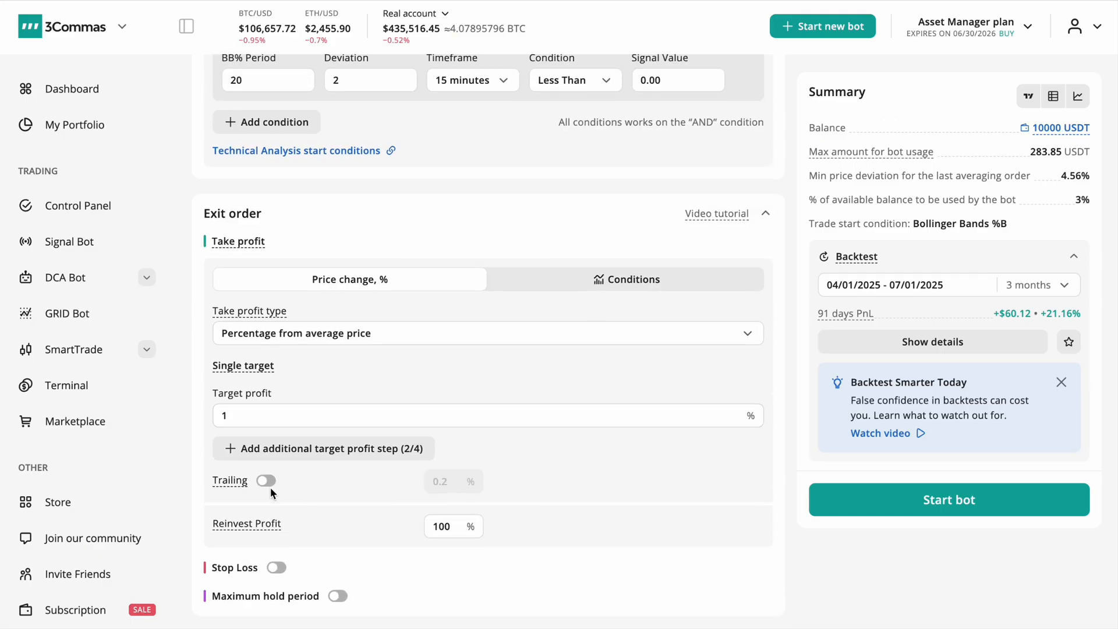
- Turn on trailing take profit and bring up the updated backtest results of +$78.76 over 91 days
left_click(931, 341)
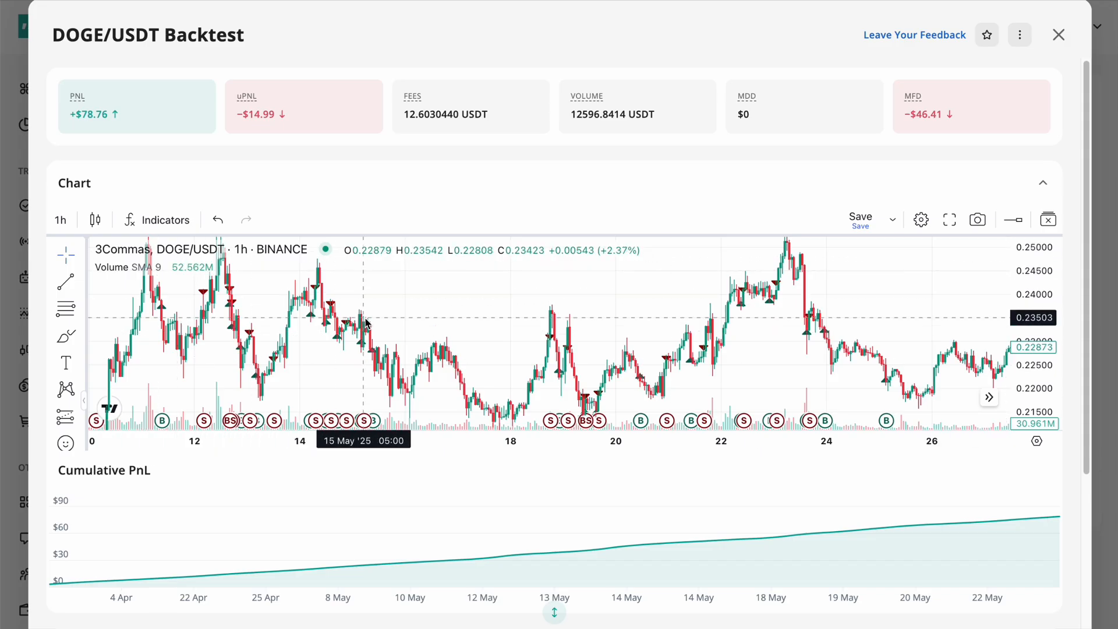
scroll("down", 3)
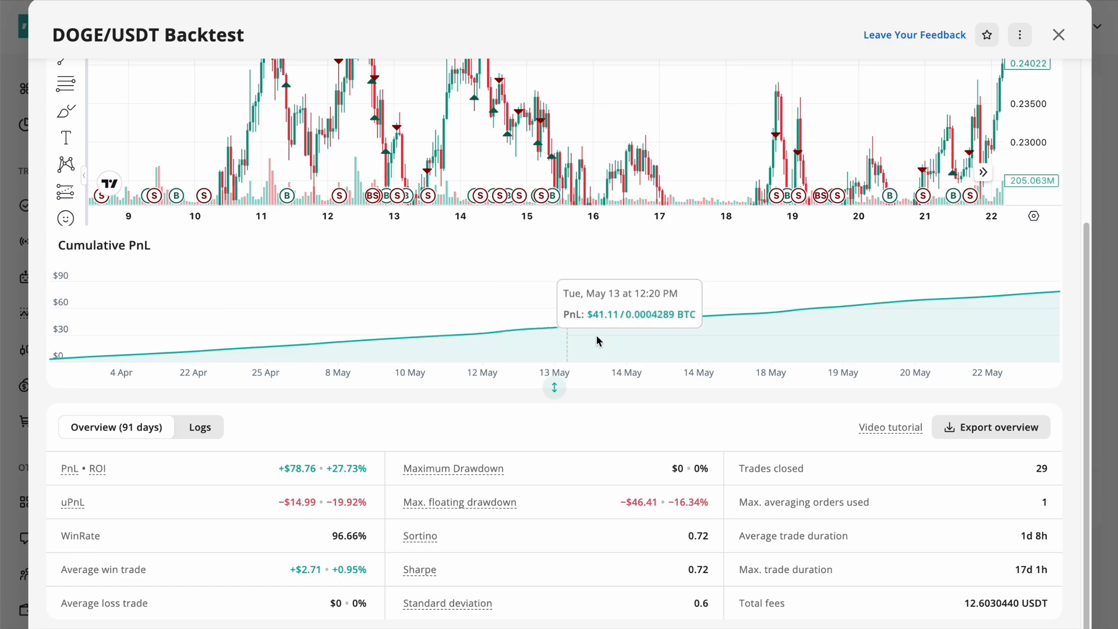
left_click(199, 426)
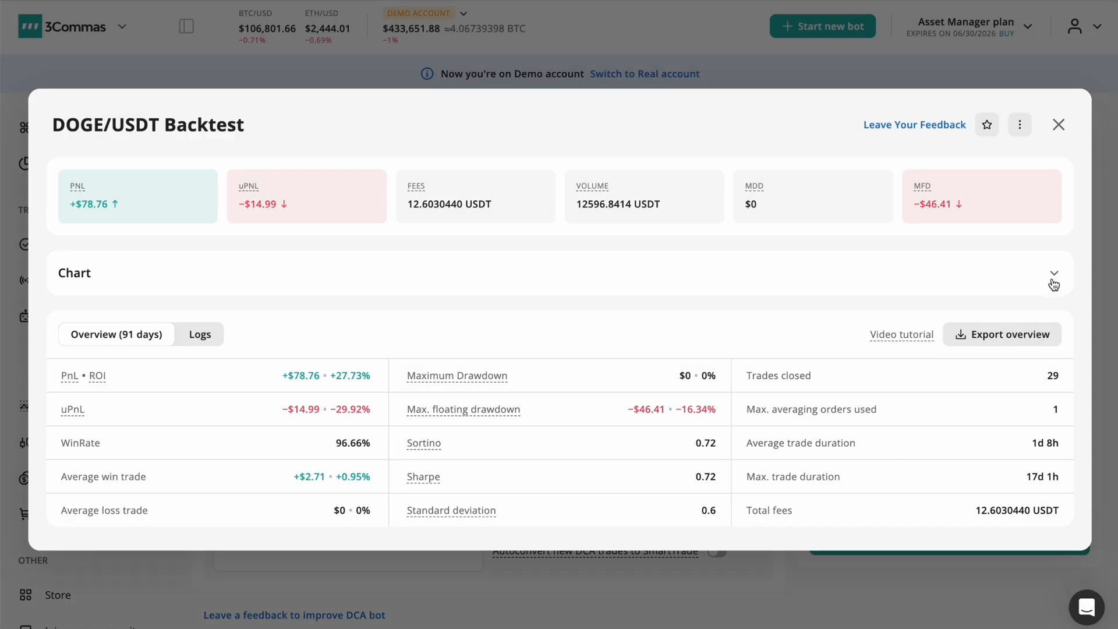
- Inspect the backtest price chart and the orders of the 5/23 3:00 PM trade in the Logs, then close the results
left_click(1054, 272)
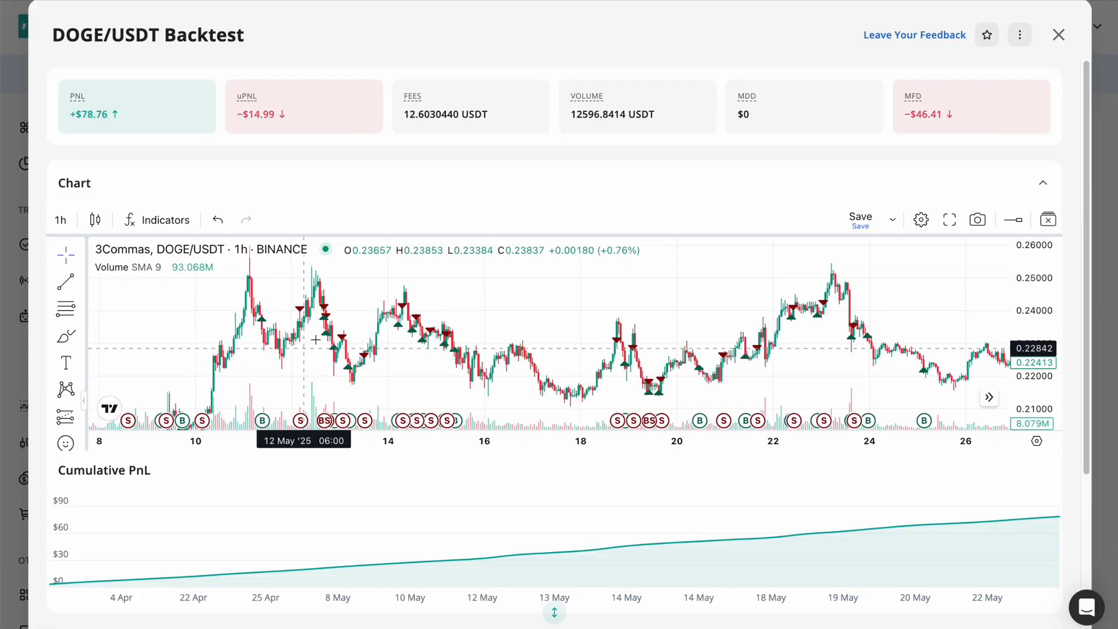
scroll("down", 3)
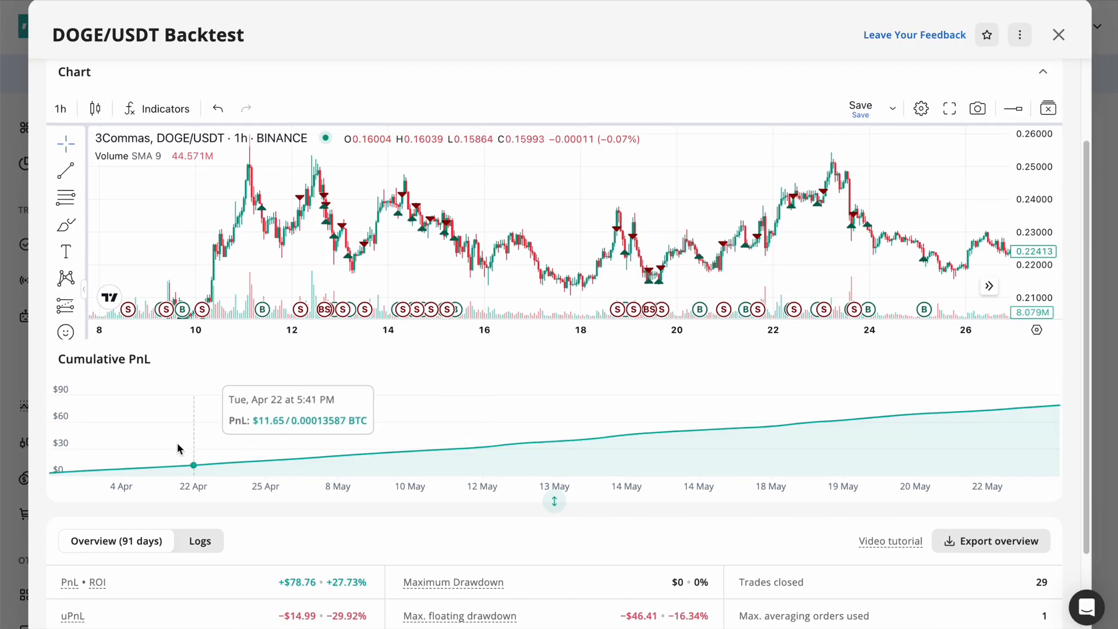
scroll("down", 3)
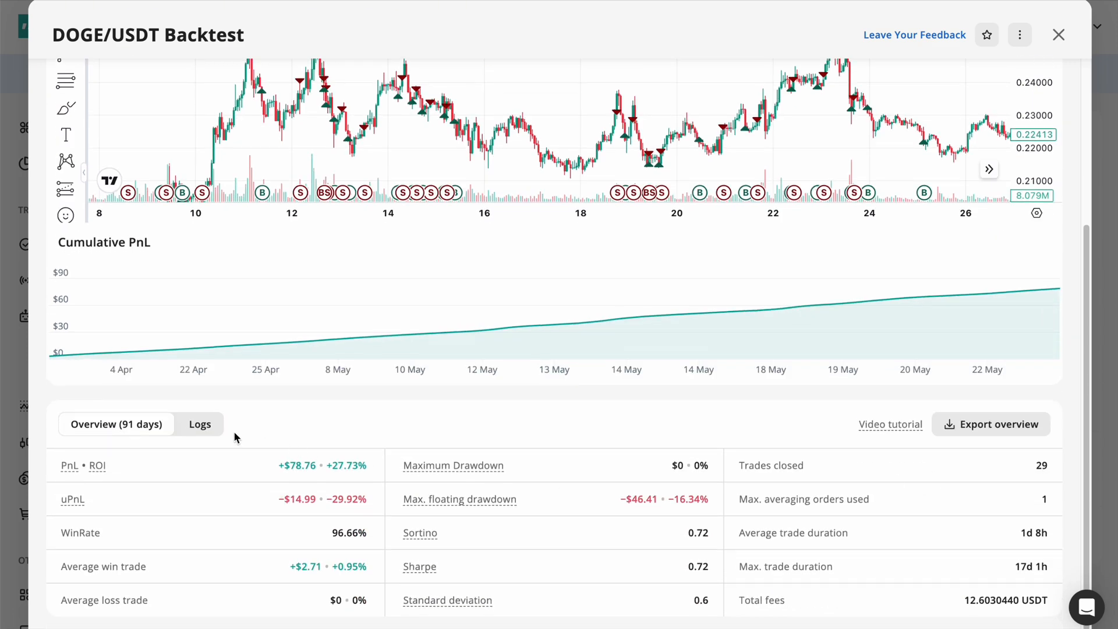
left_click(198, 424)
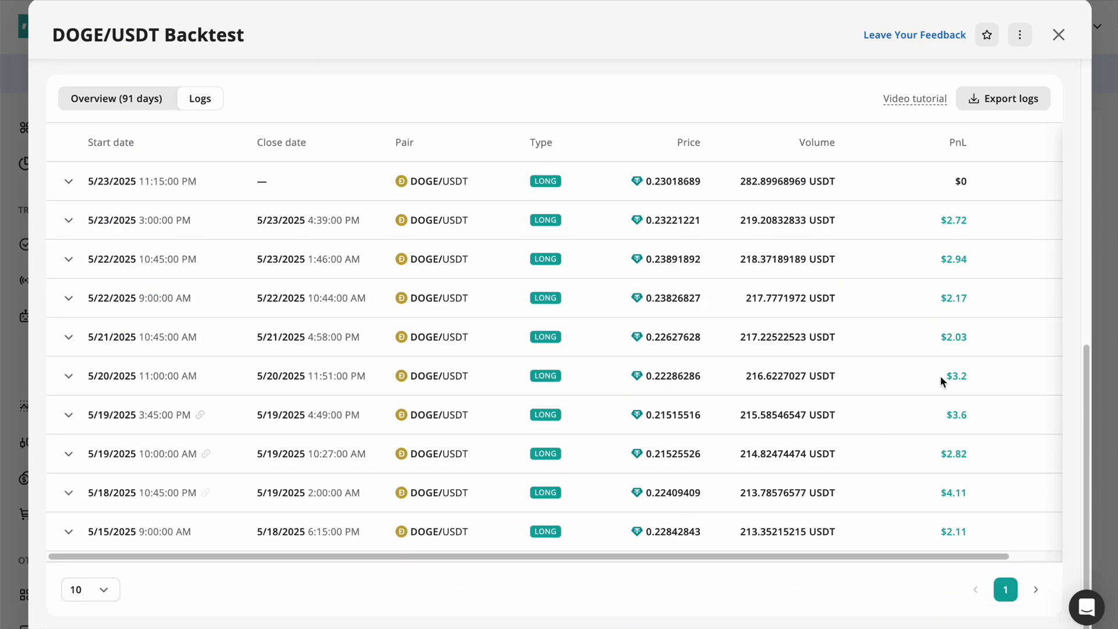
left_click(67, 220)
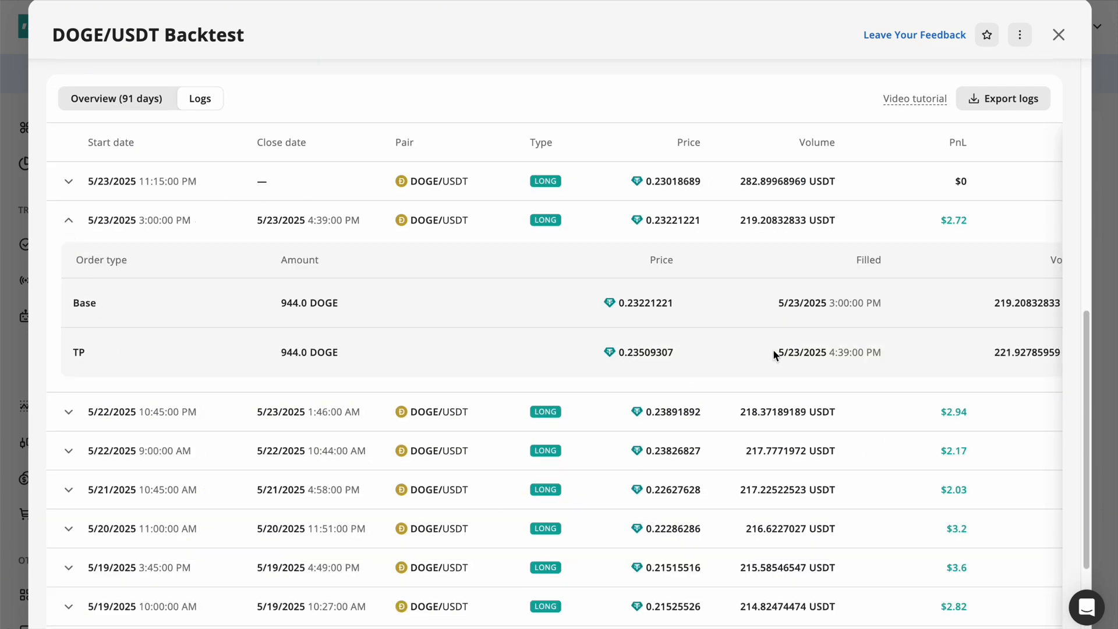
left_click(67, 219)
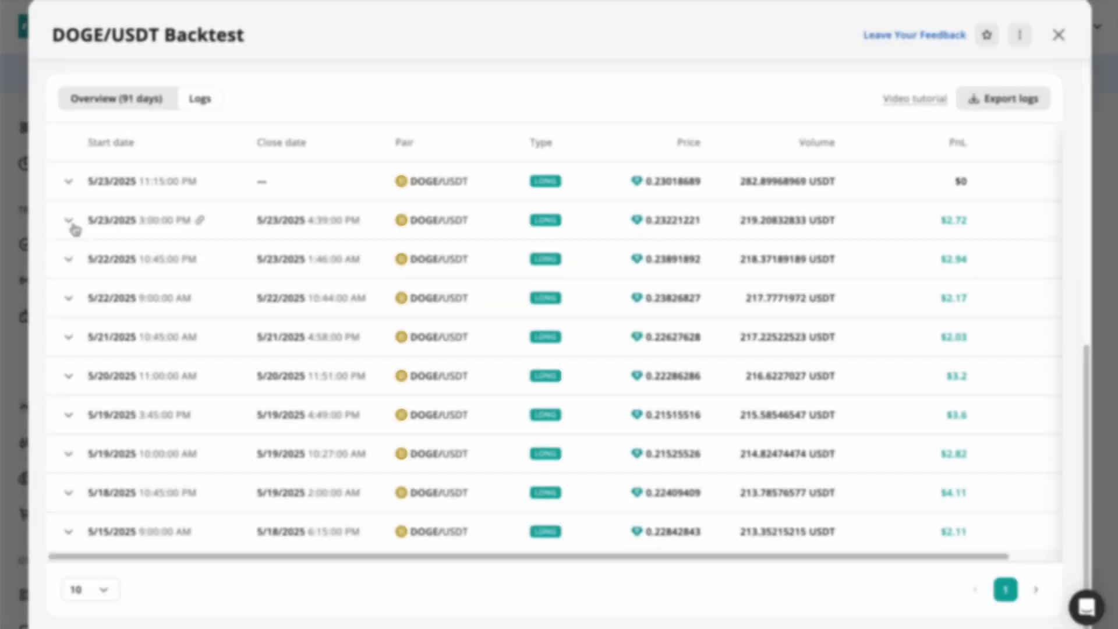
left_click(1057, 34)
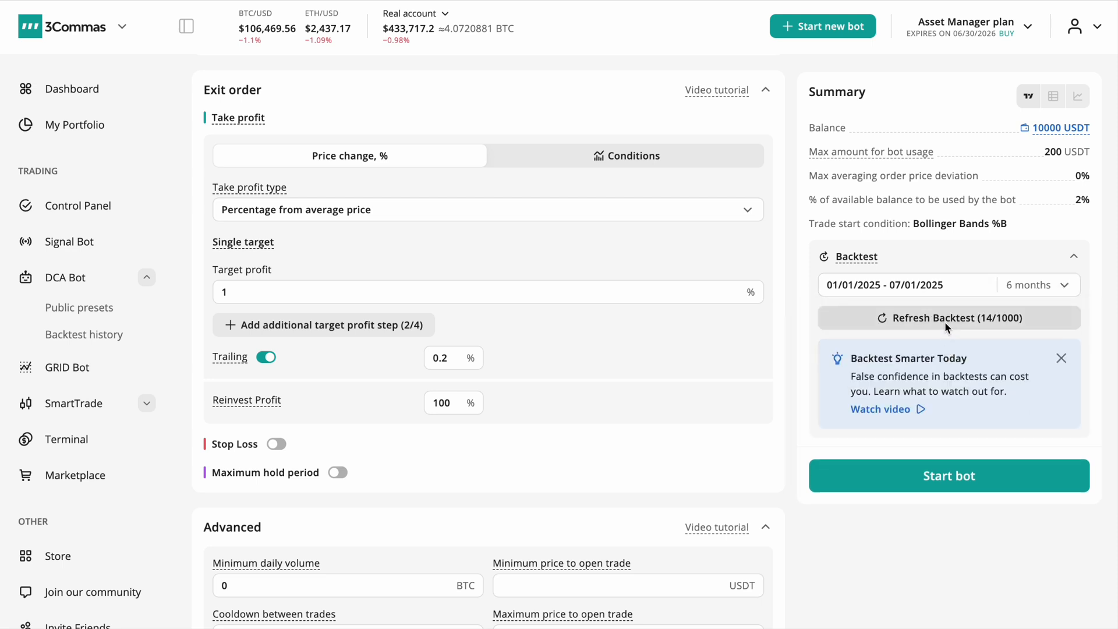
- Run a six-month backtest, then rerun it over one year giving +$185.47 (+92.73%) PnL
left_click(949, 318)
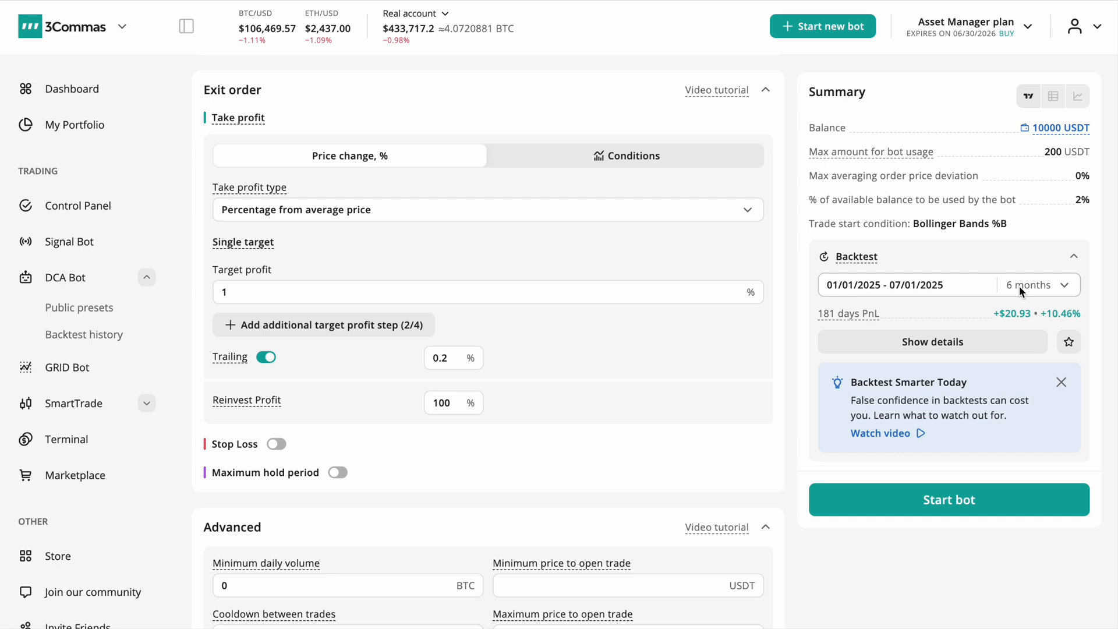
left_click(1037, 284)
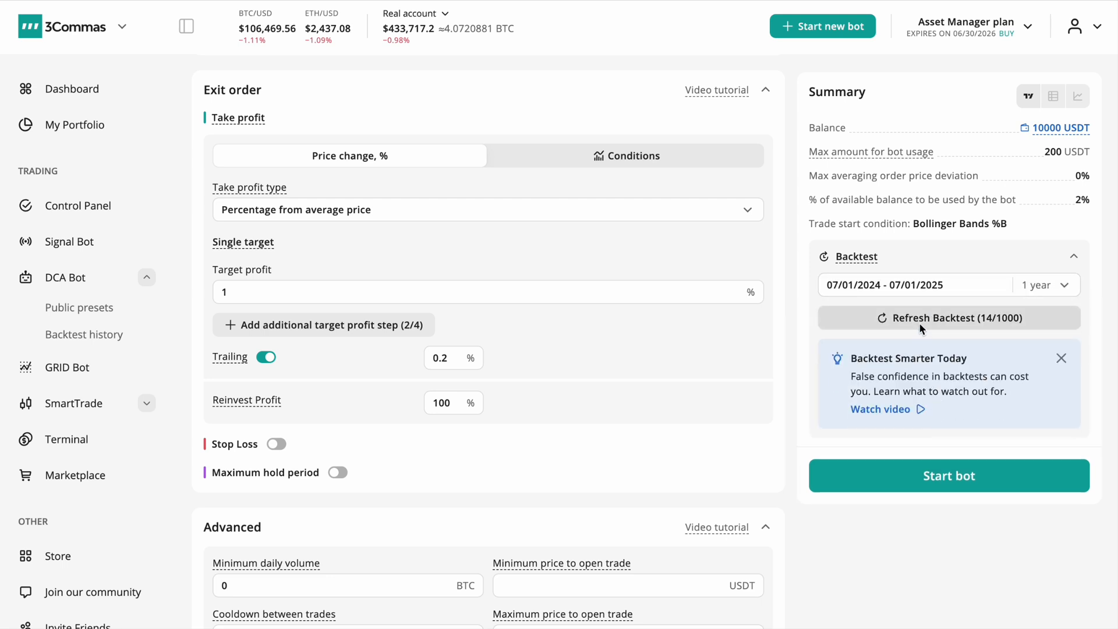
left_click(948, 318)
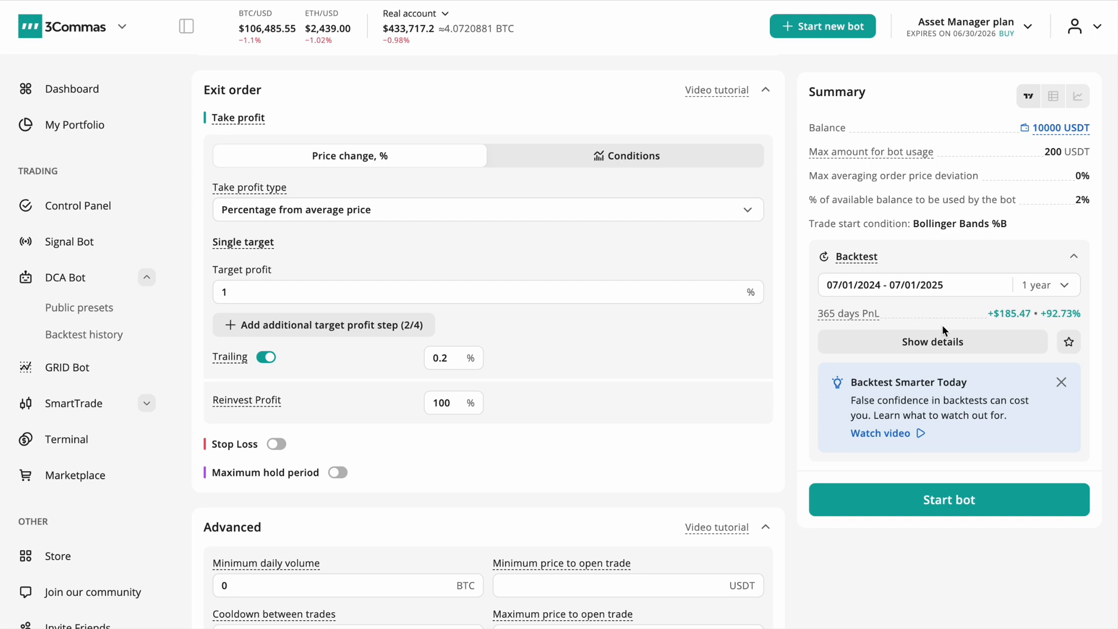
mouse_move(1013, 326)
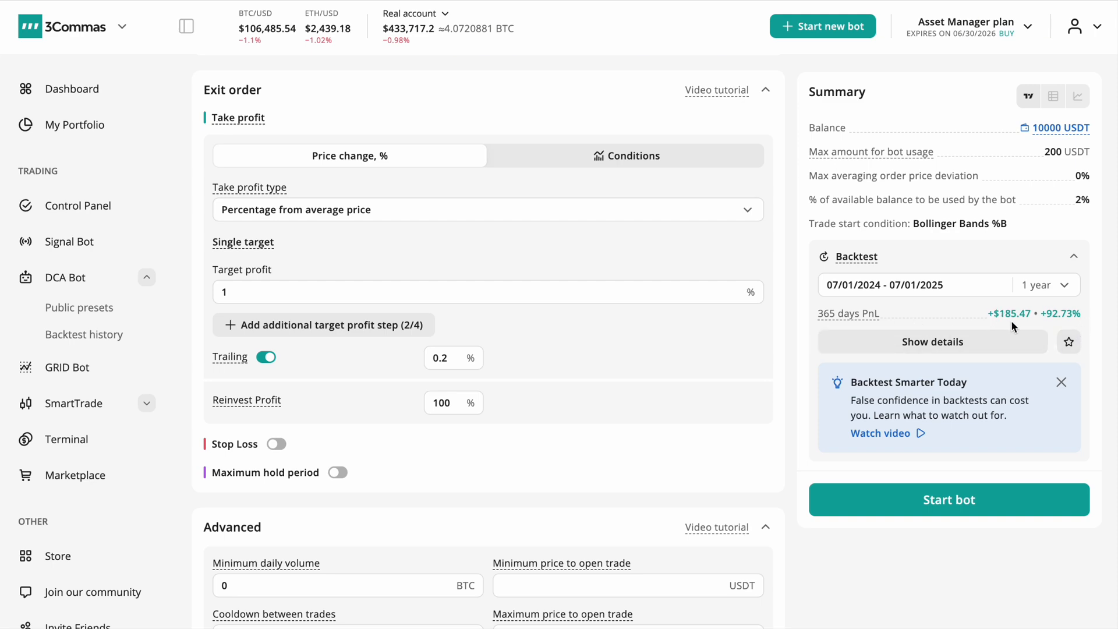